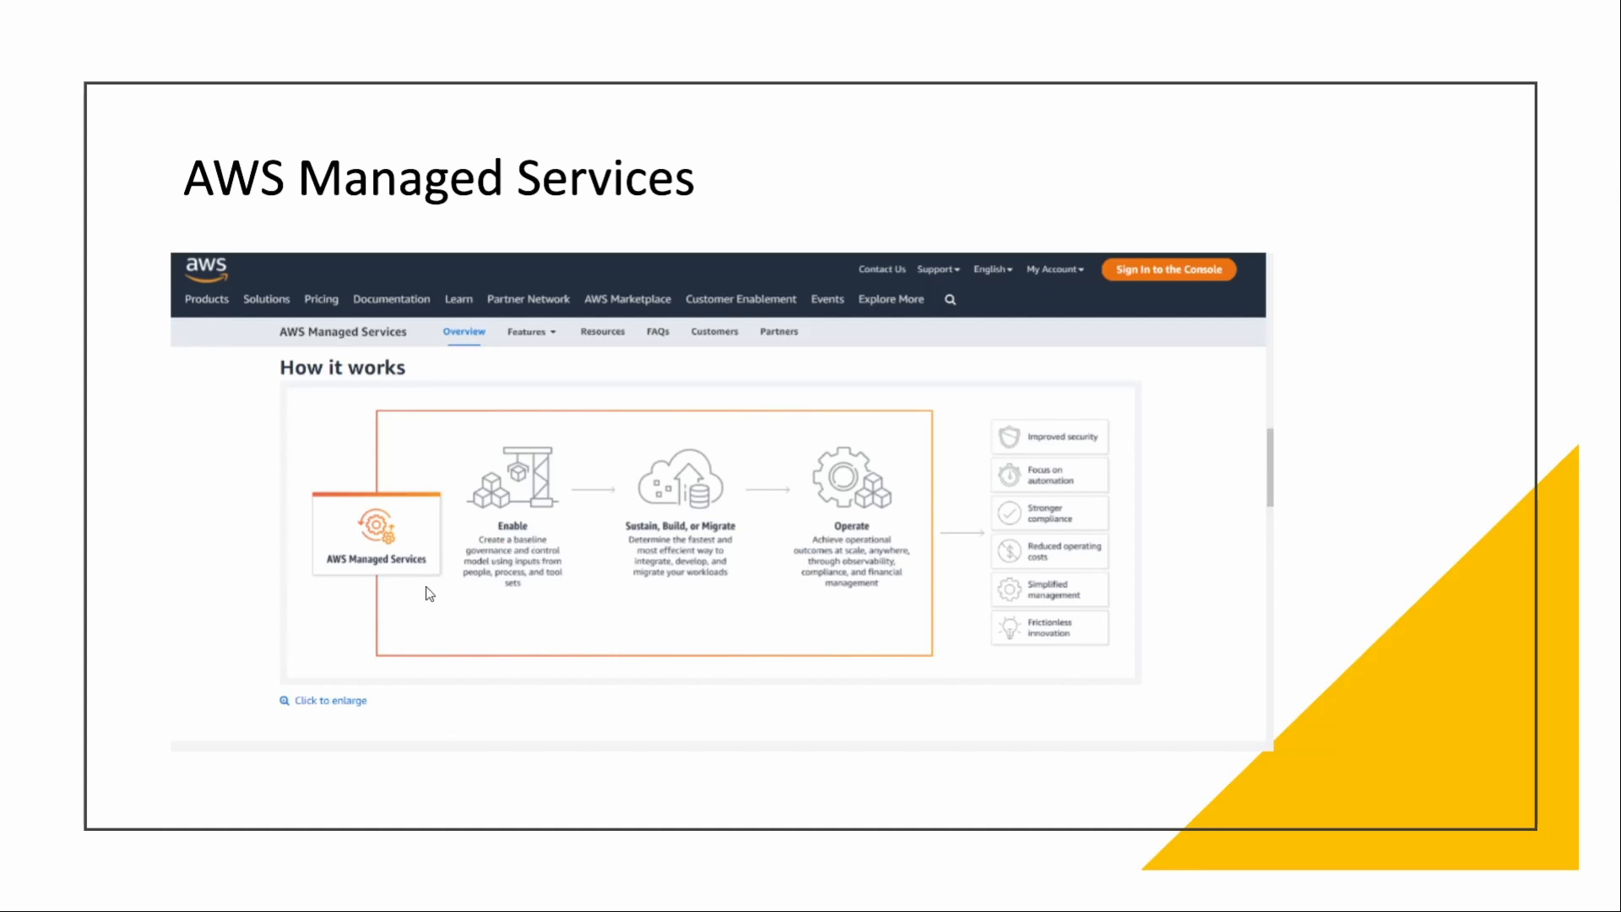
mouse_move(577, 623)
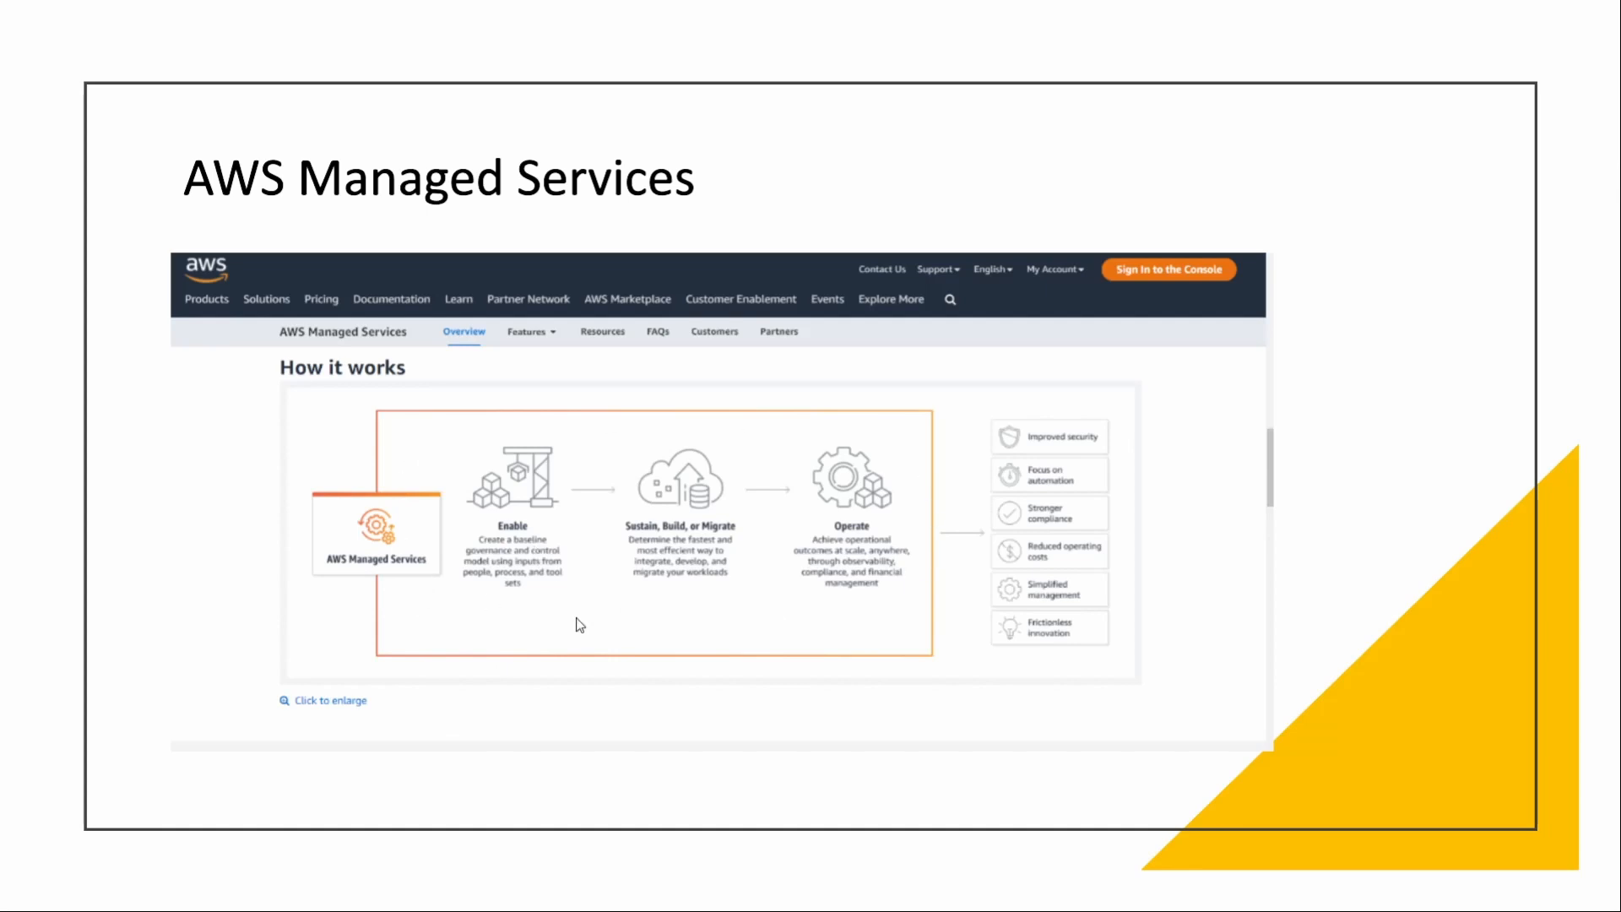
mouse_move(731, 522)
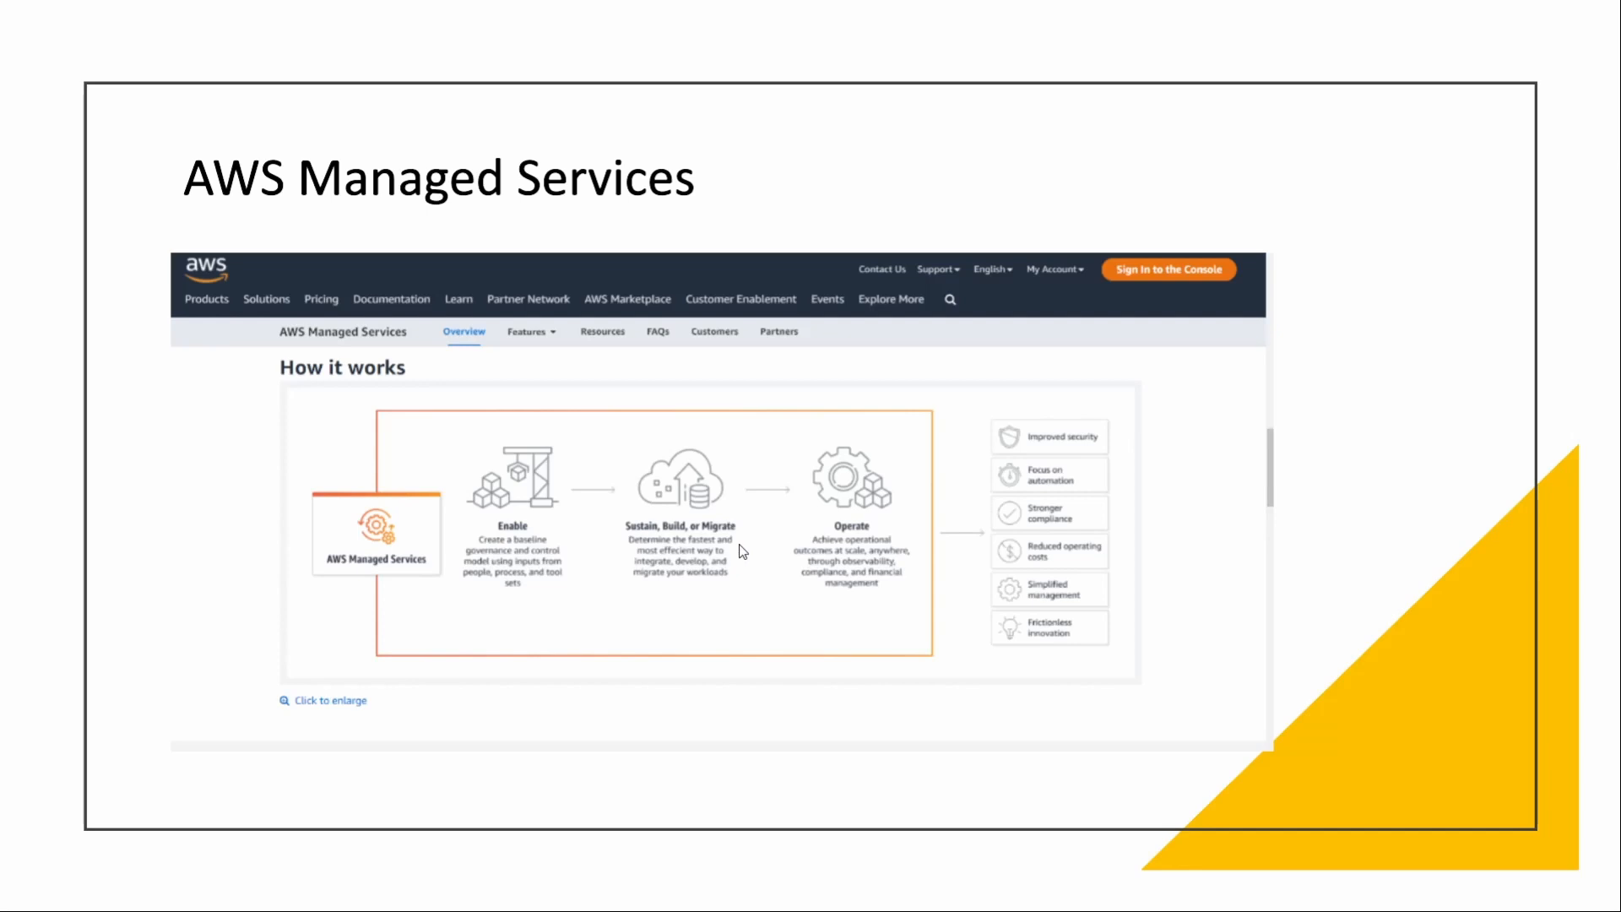
mouse_move(825, 611)
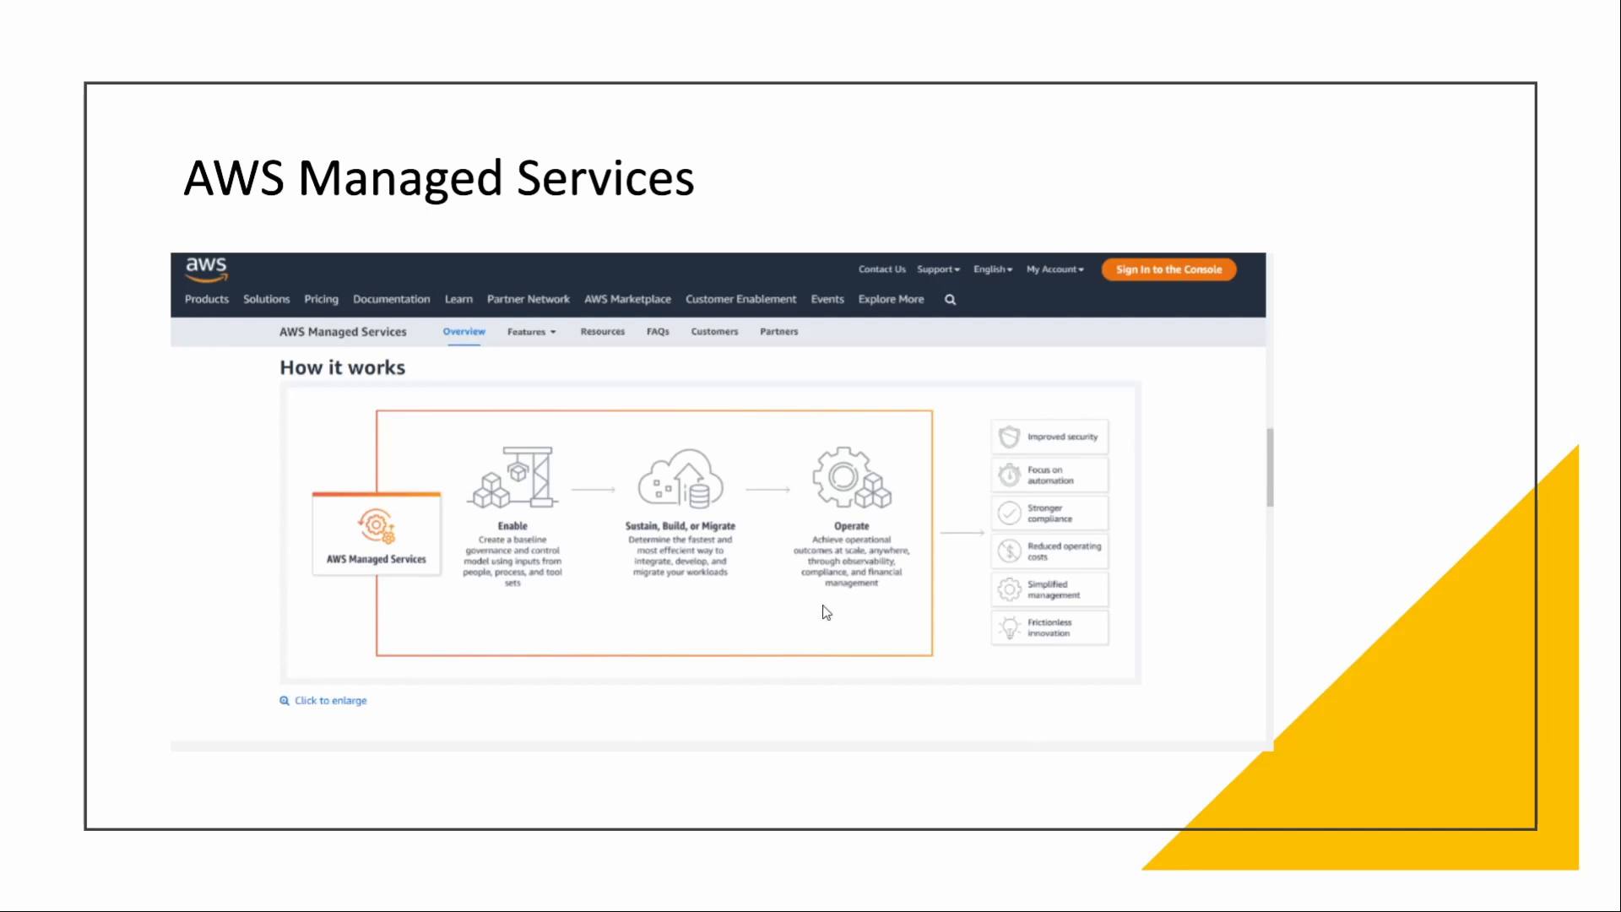
mouse_move(843, 579)
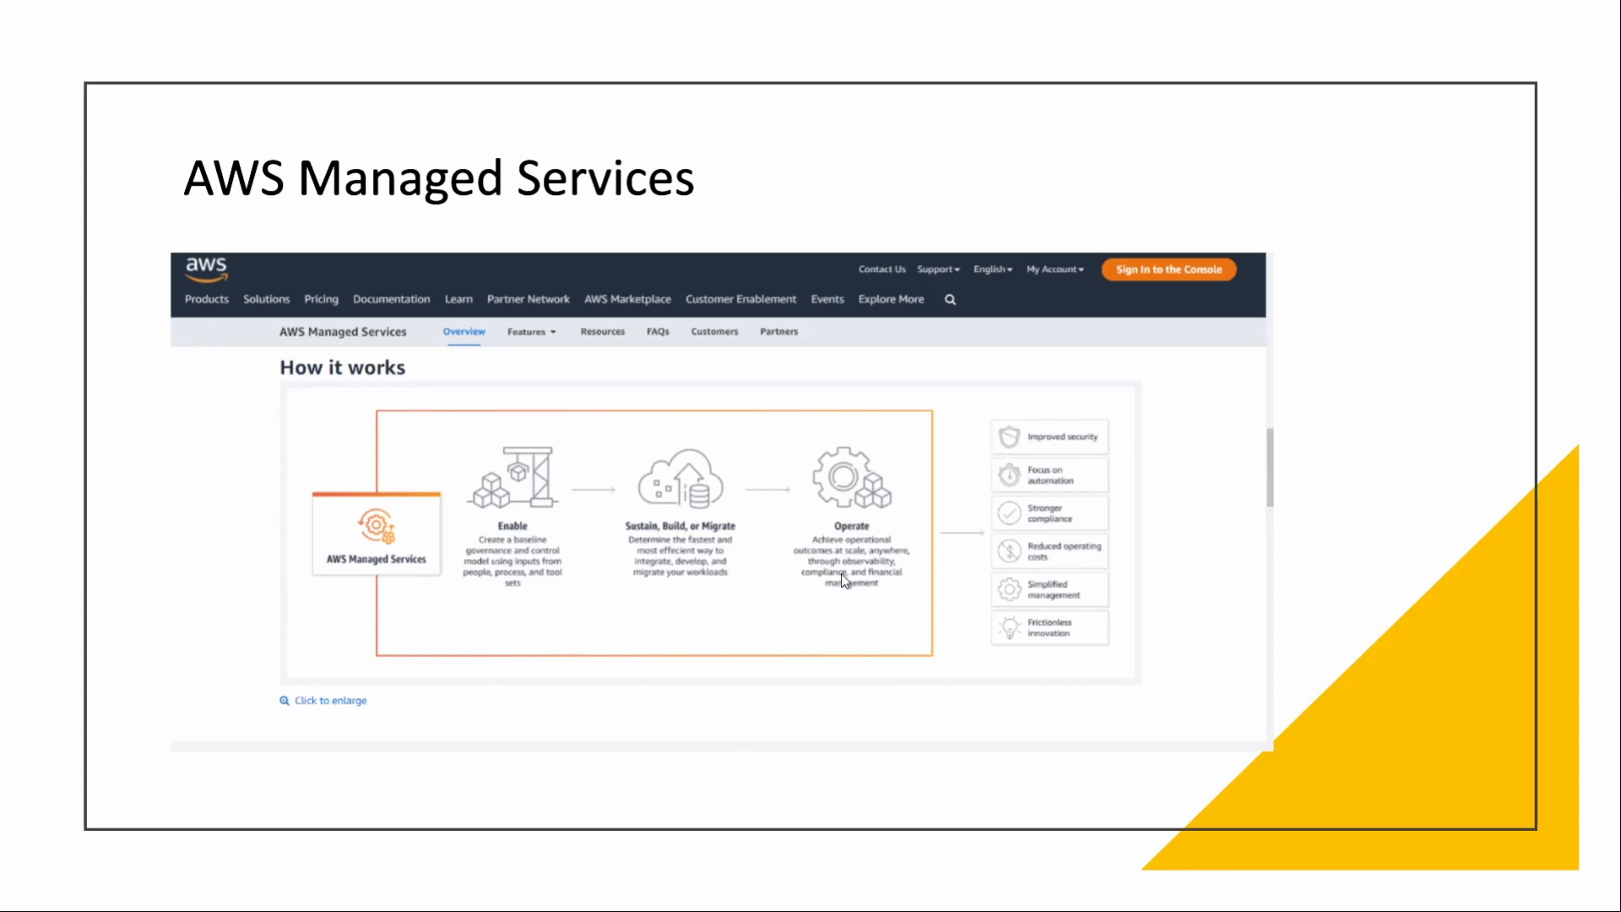
mouse_move(501, 584)
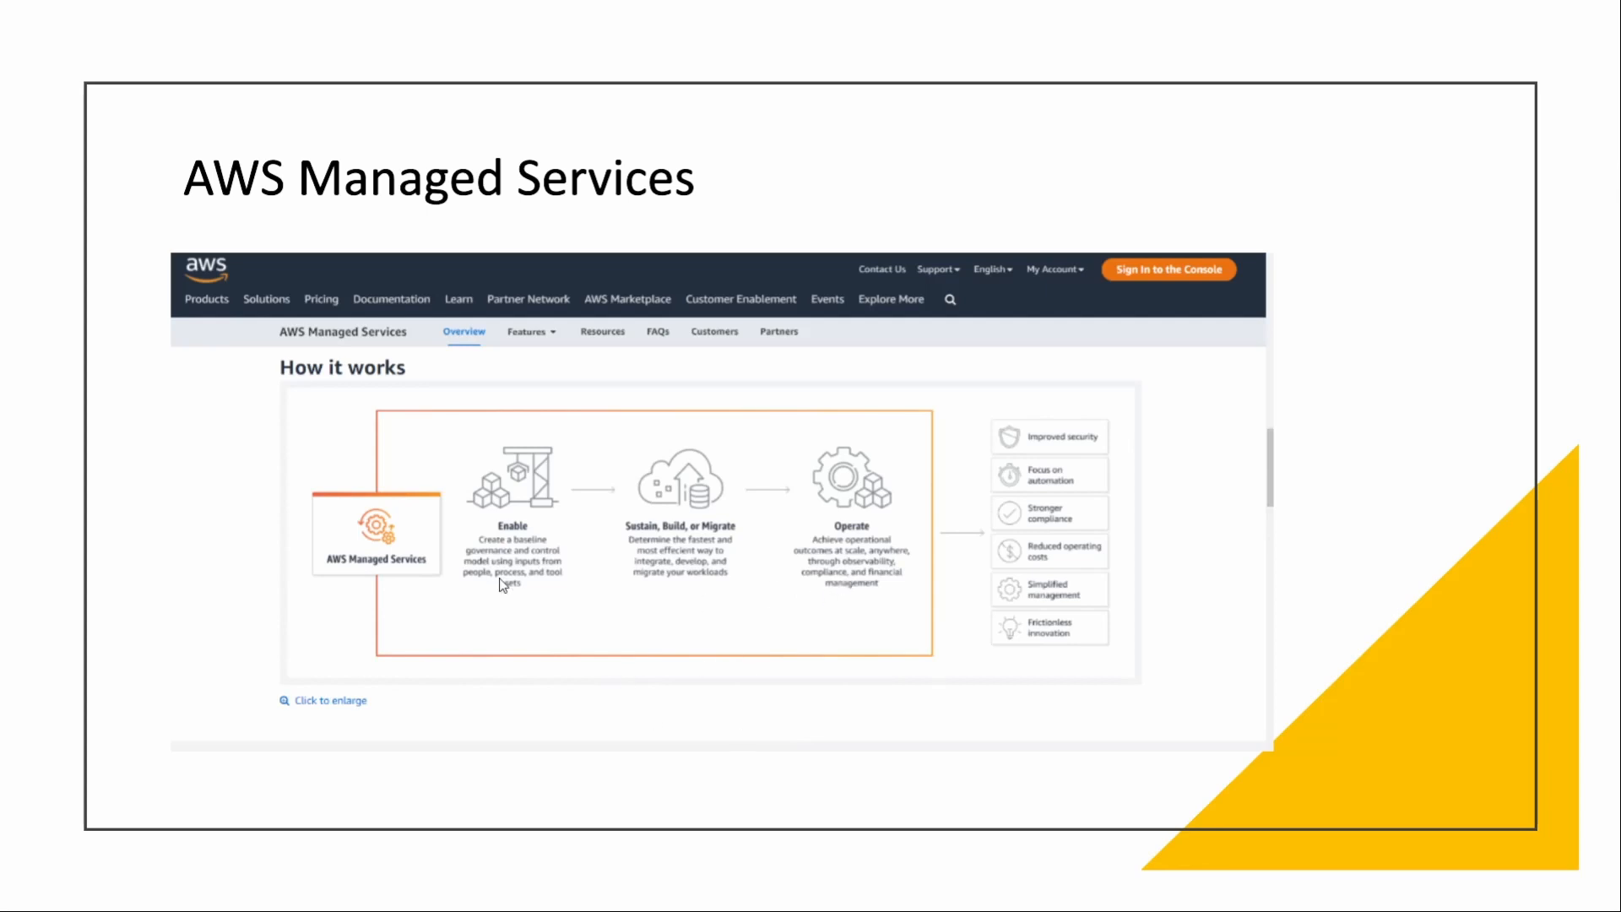
mouse_move(501, 507)
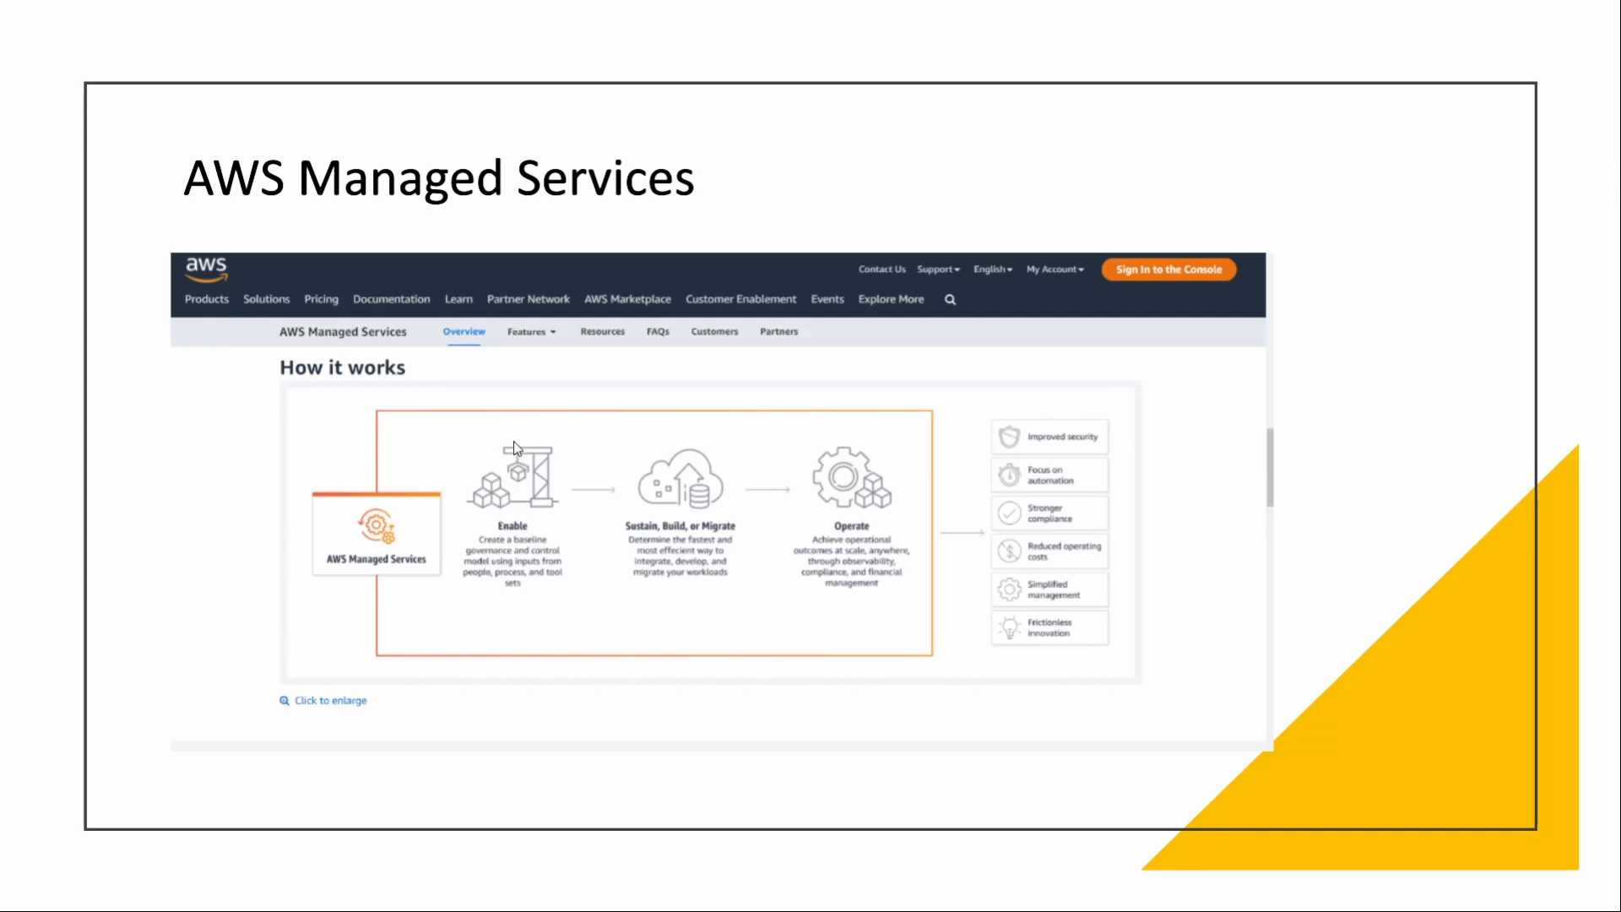
mouse_move(566, 473)
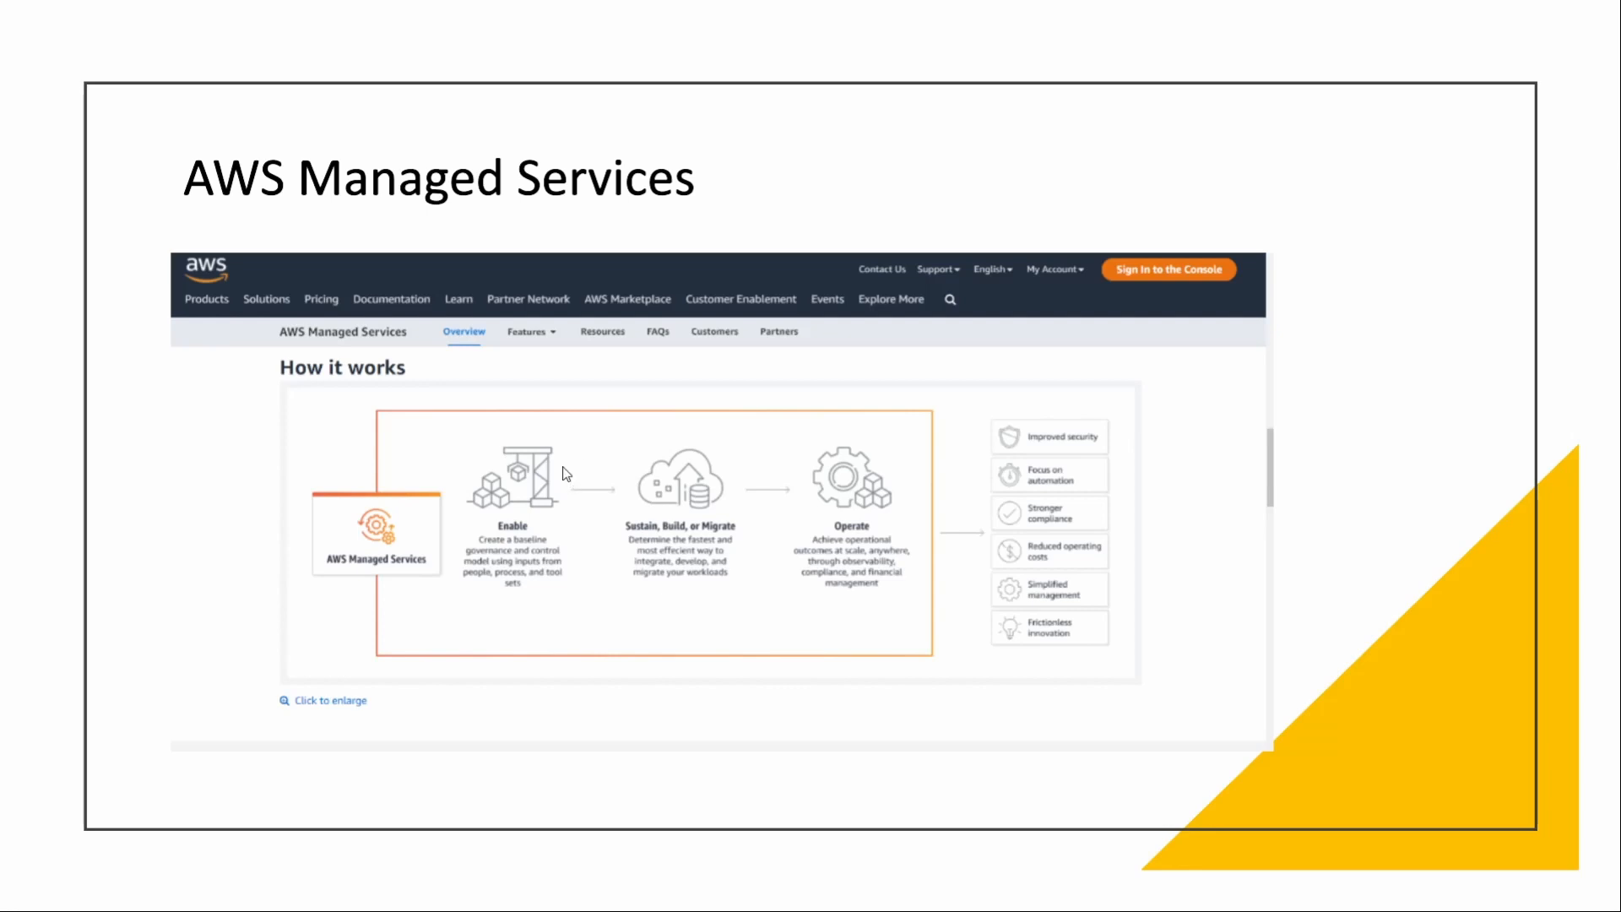
mouse_move(674, 554)
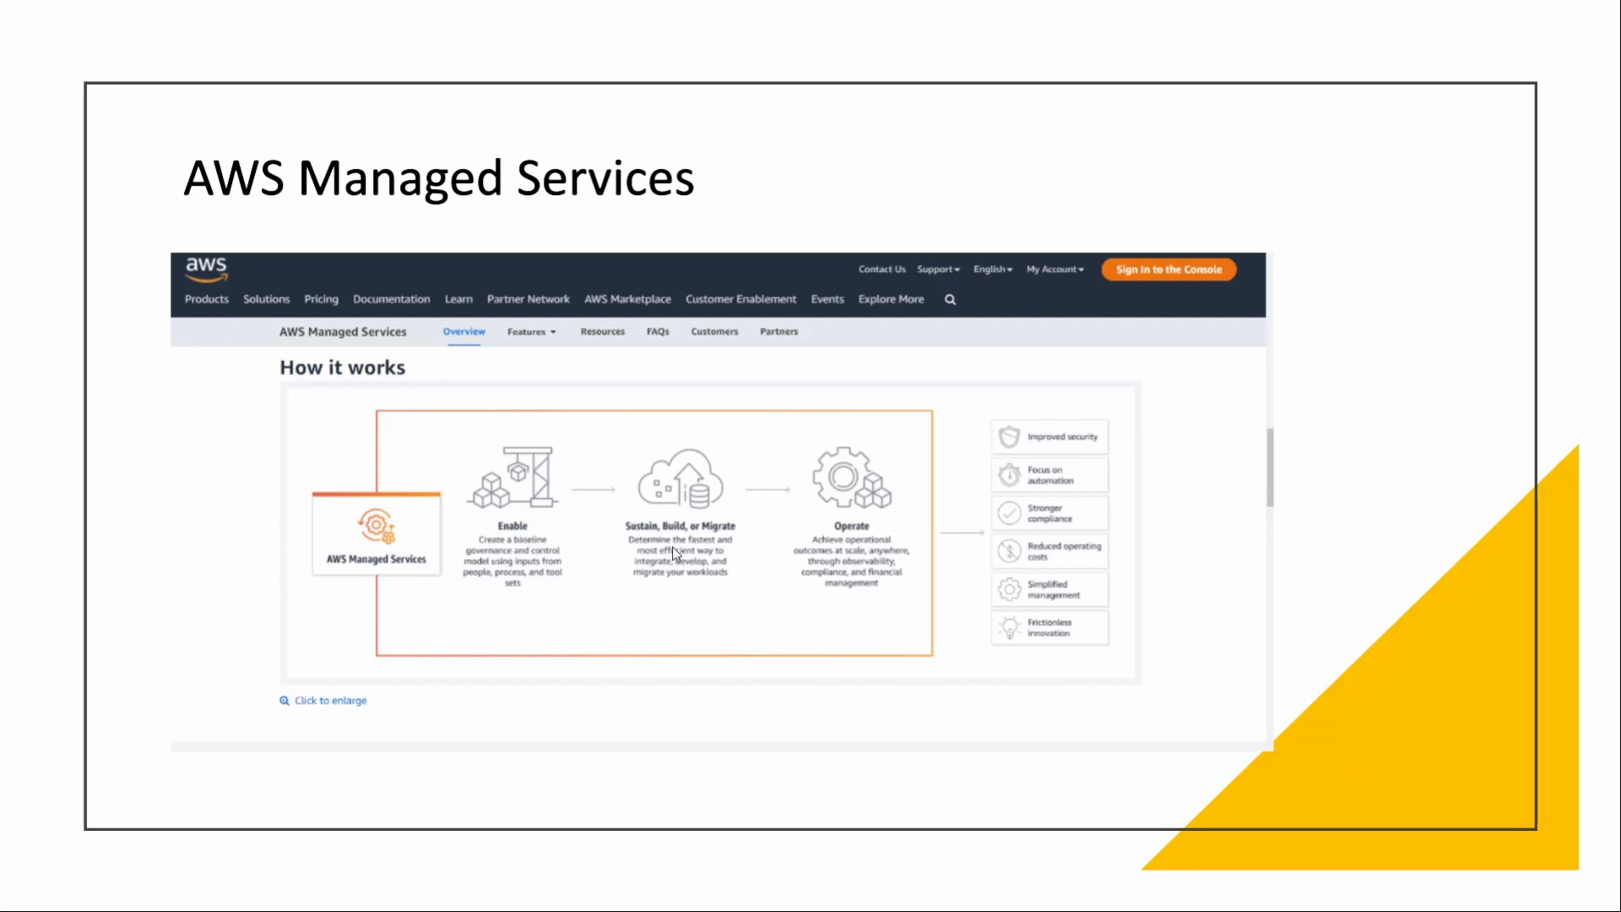
mouse_move(687, 566)
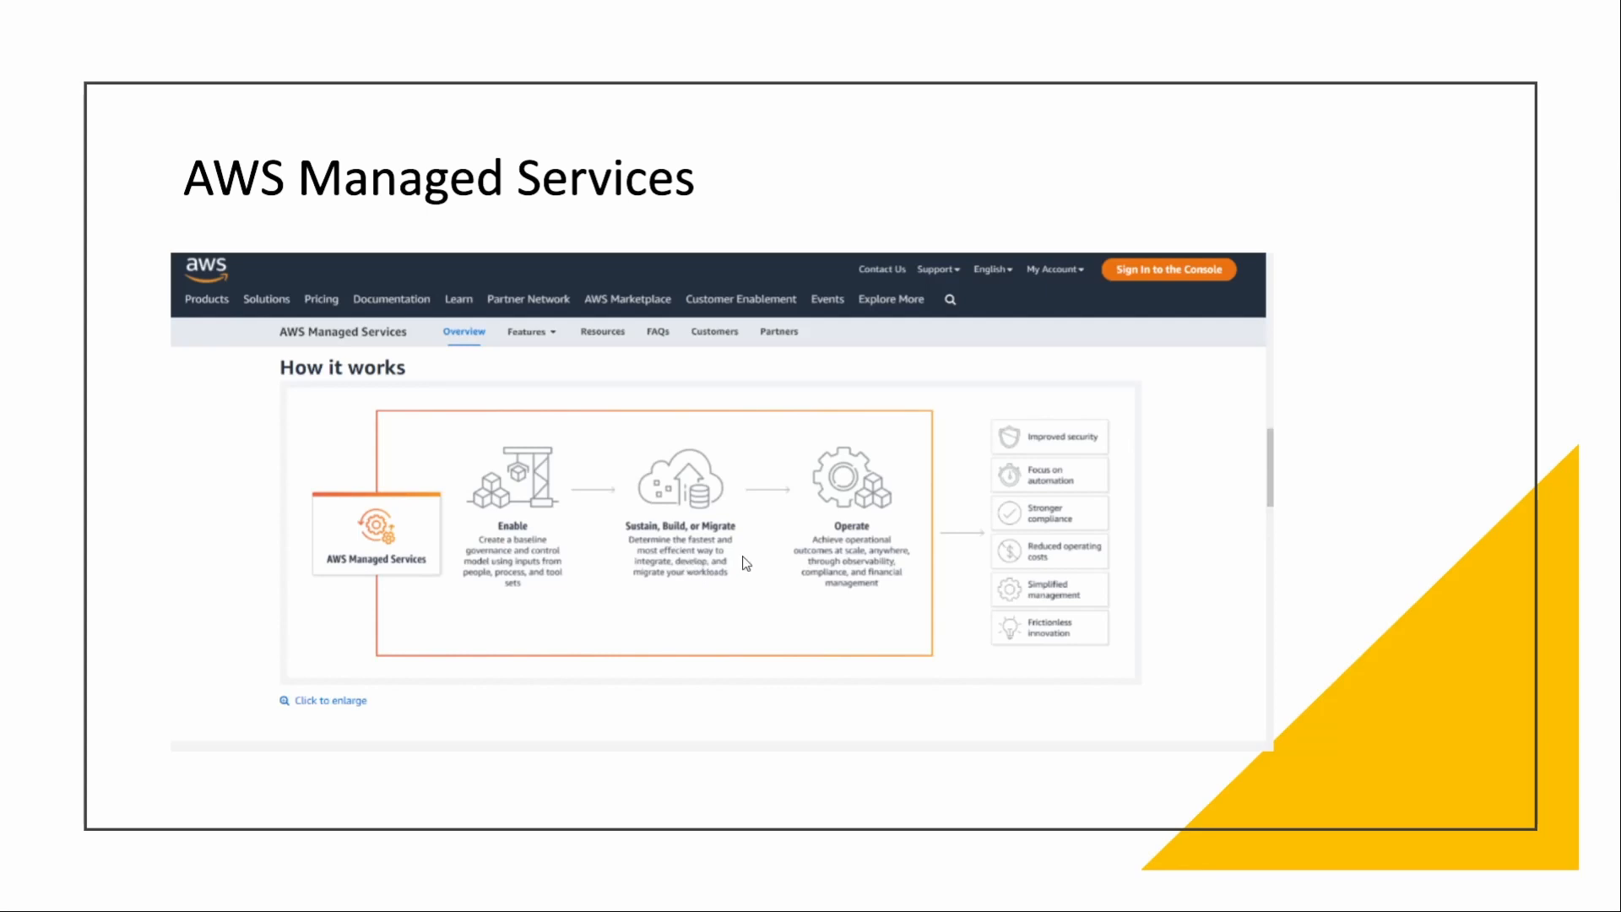
mouse_move(727, 595)
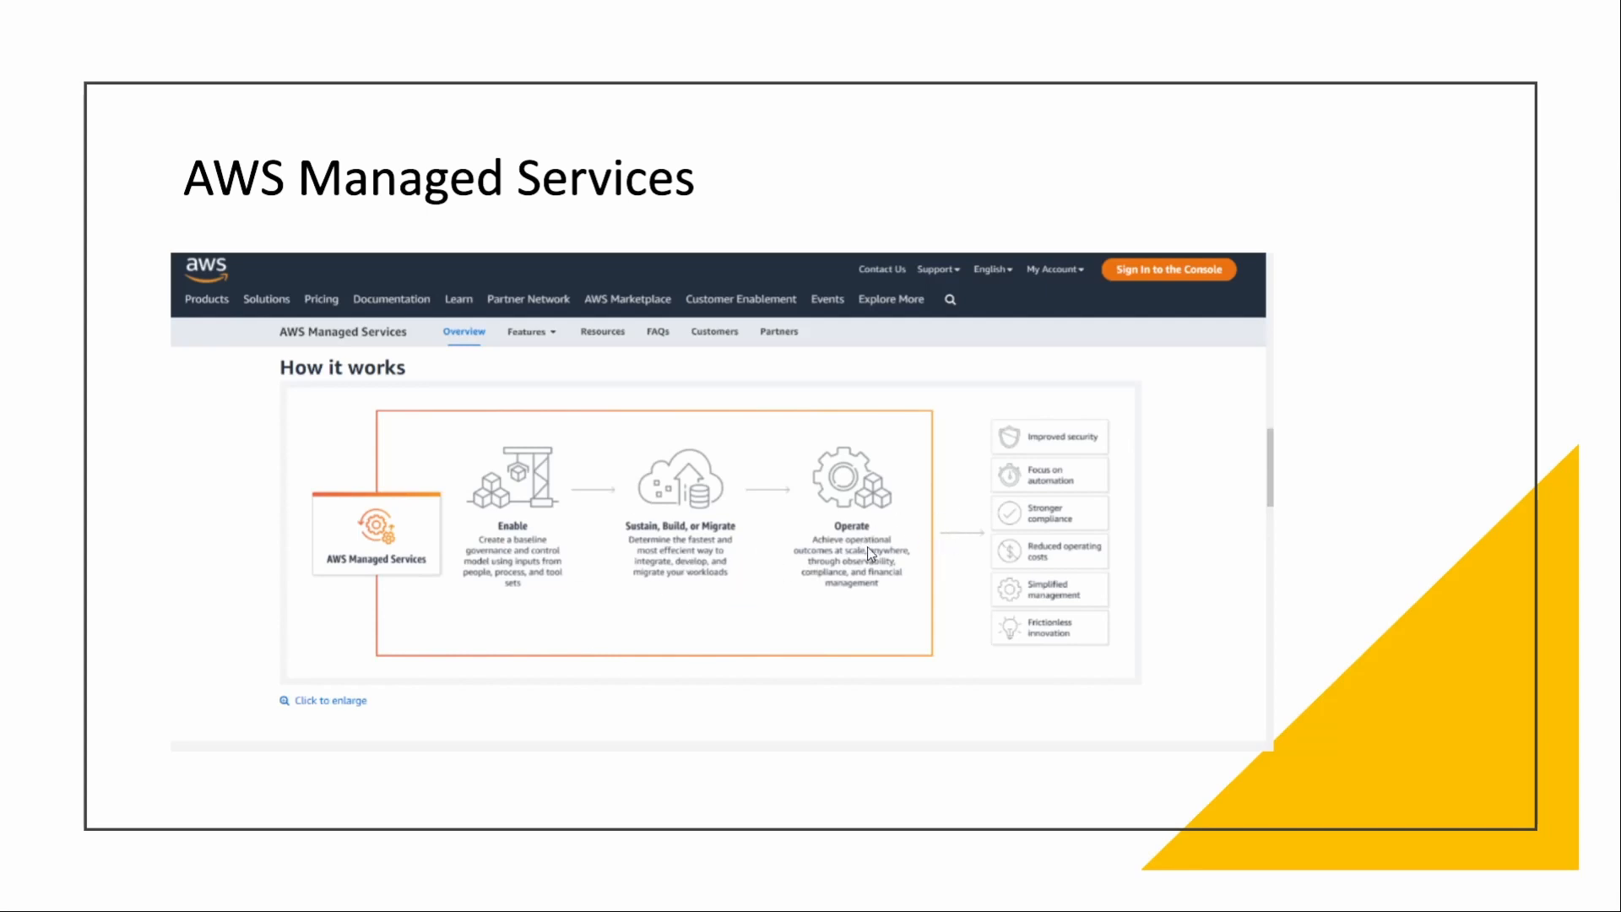
mouse_move(871, 552)
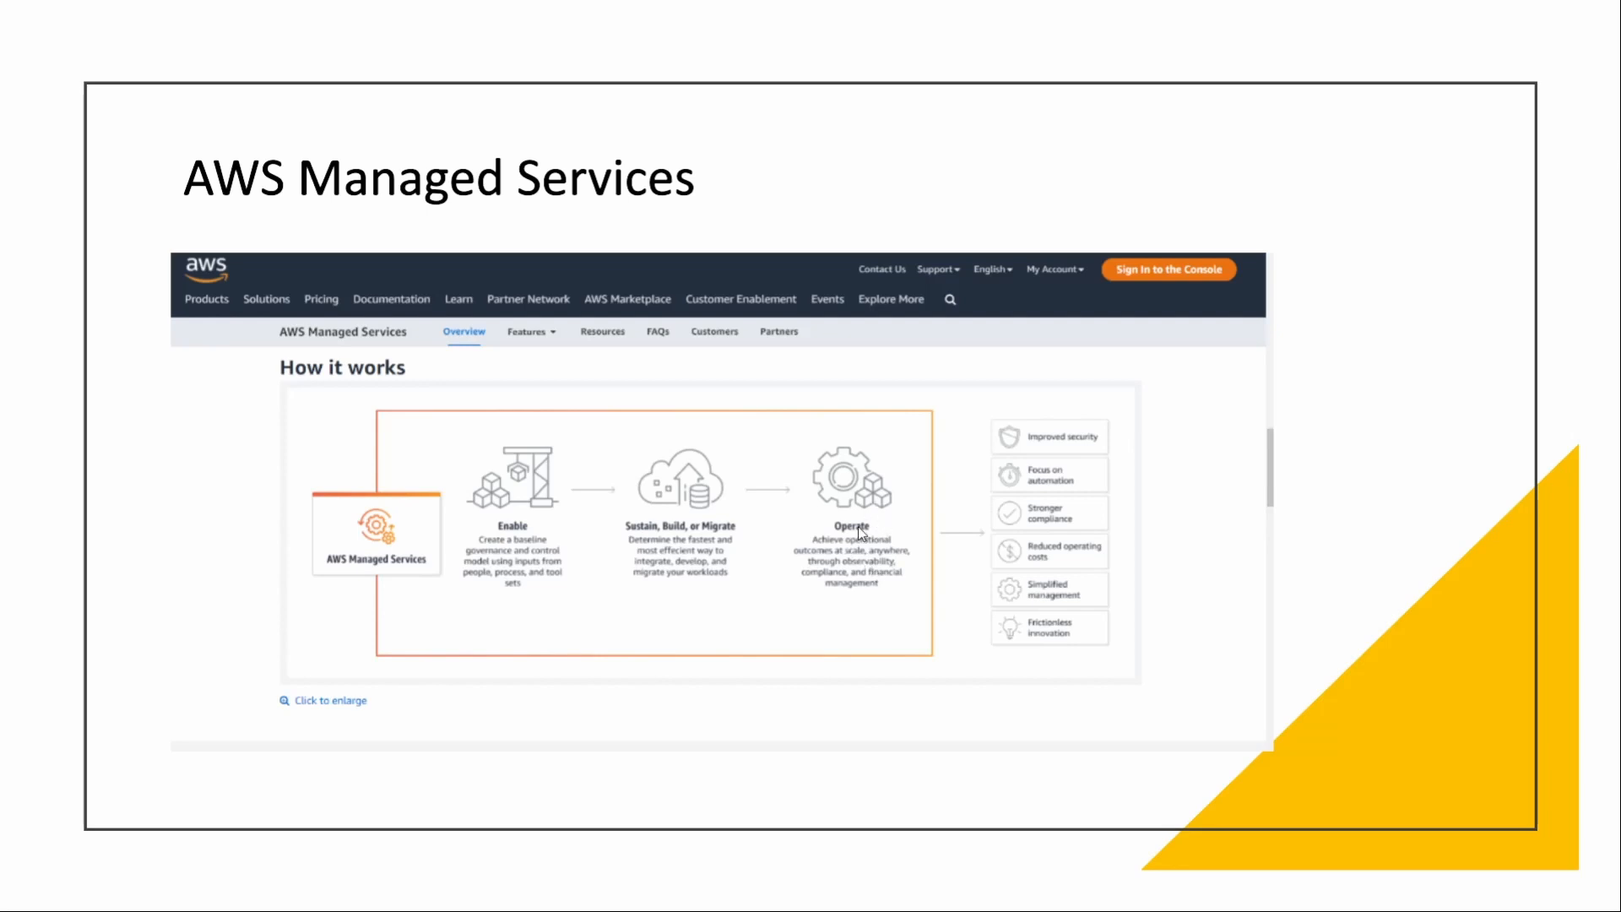
mouse_move(1057, 441)
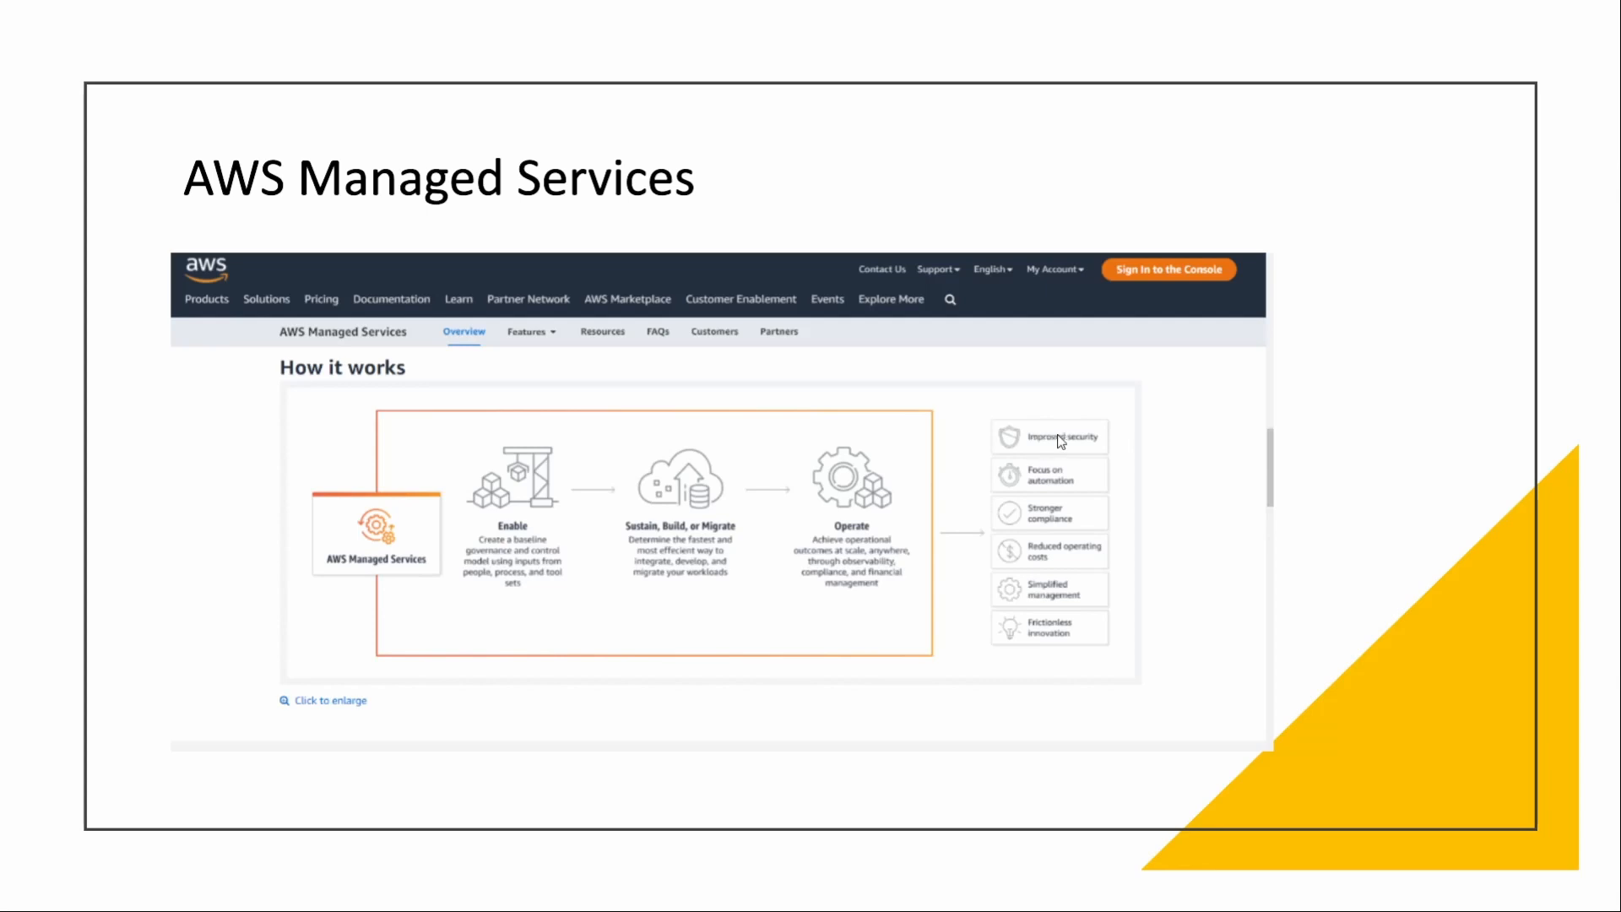